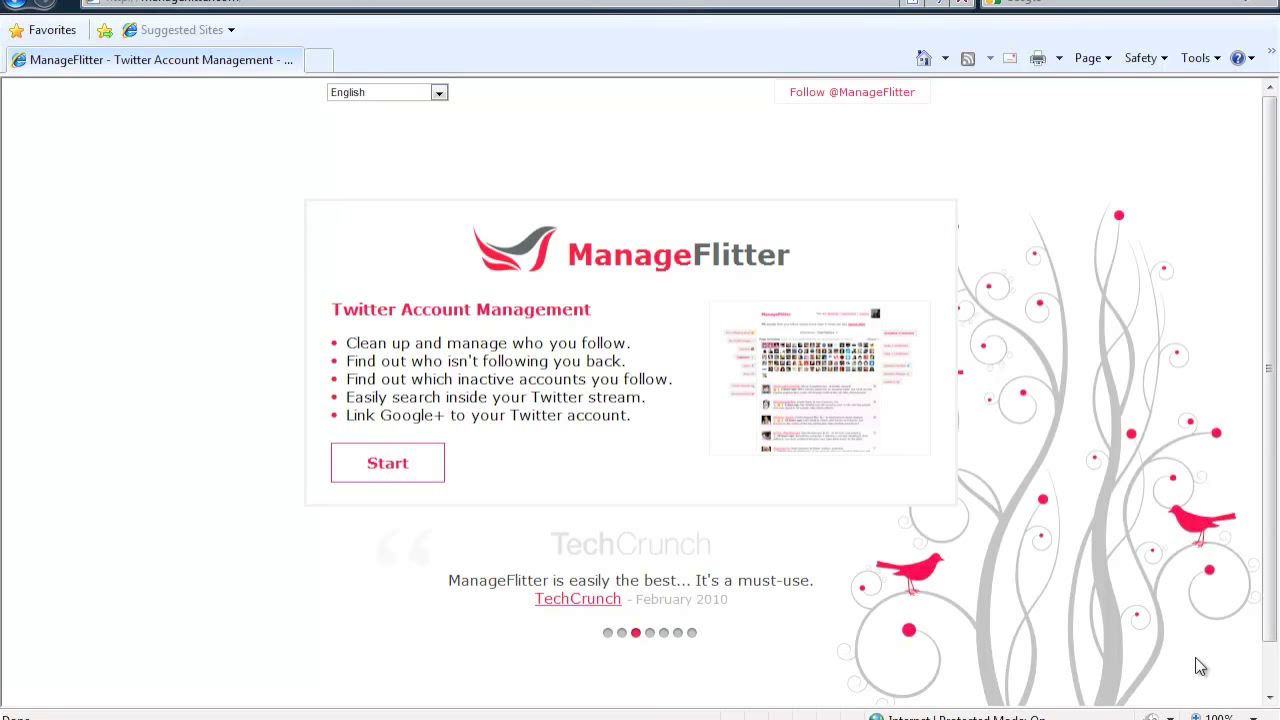
mouse_move(258, 16)
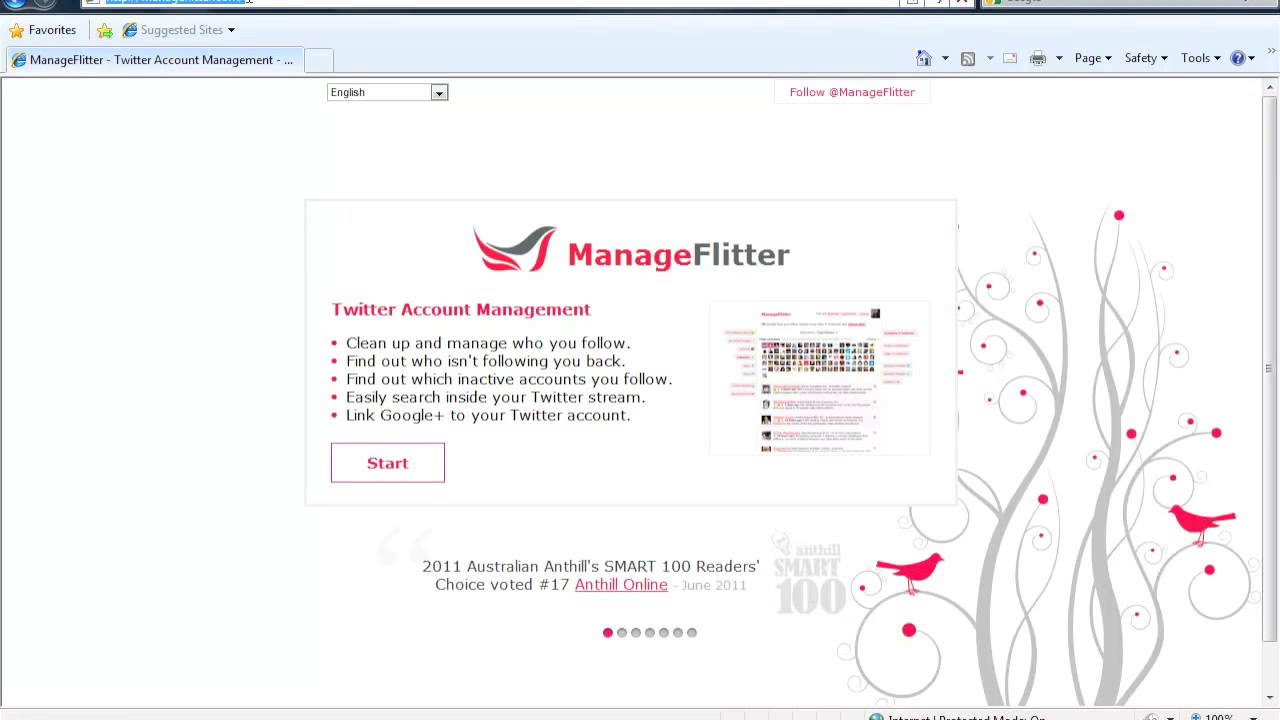
mouse_move(332, 260)
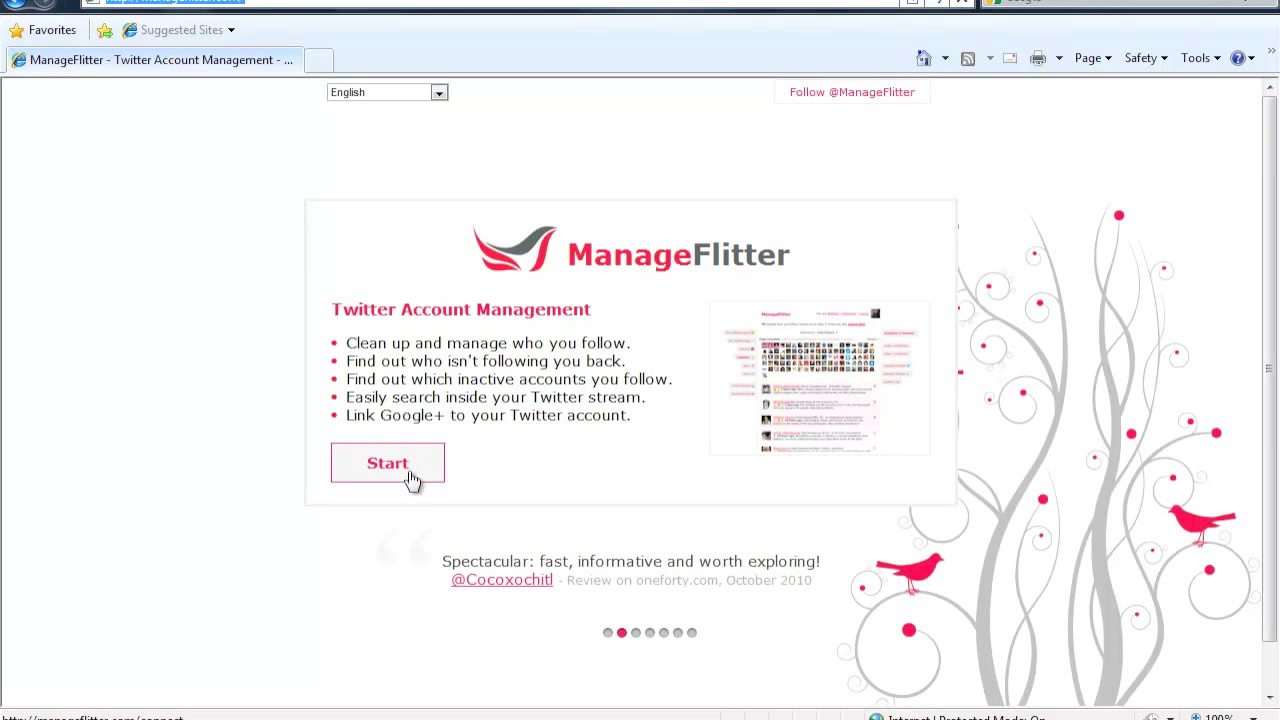
Start ManageFlitter and connect the Twitter account for analysis
left_click(388, 464)
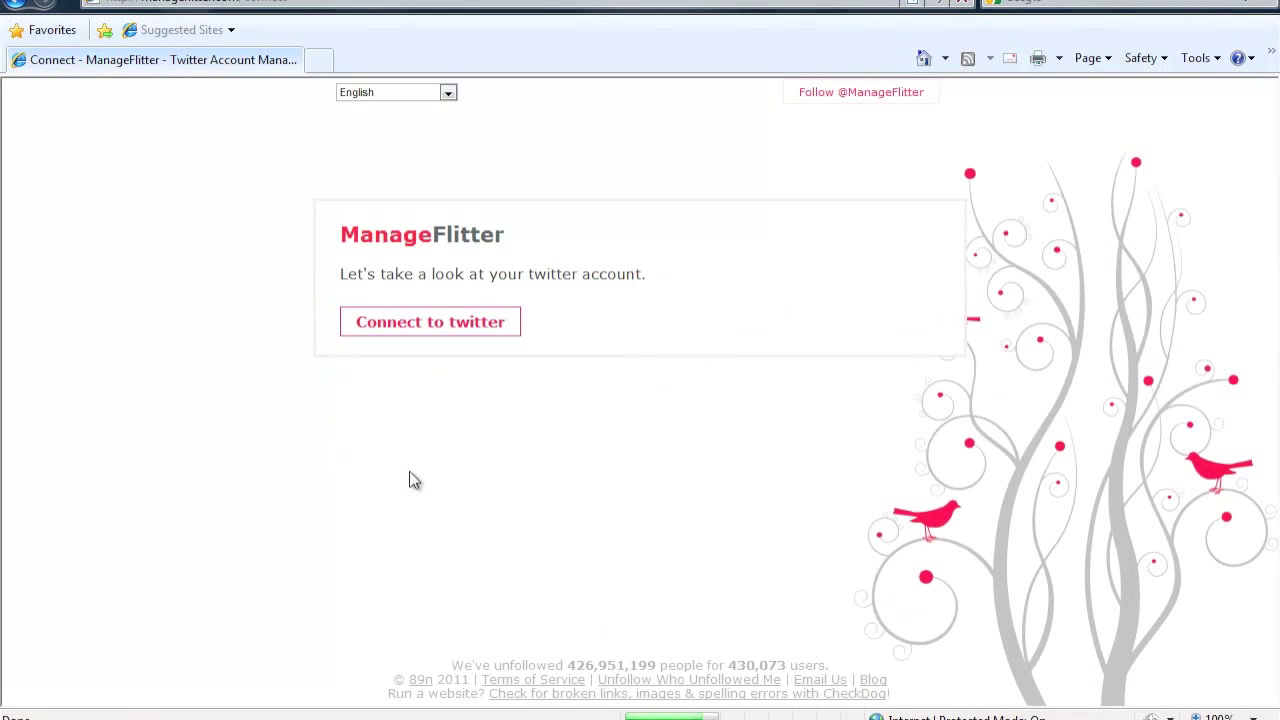
left_click(430, 320)
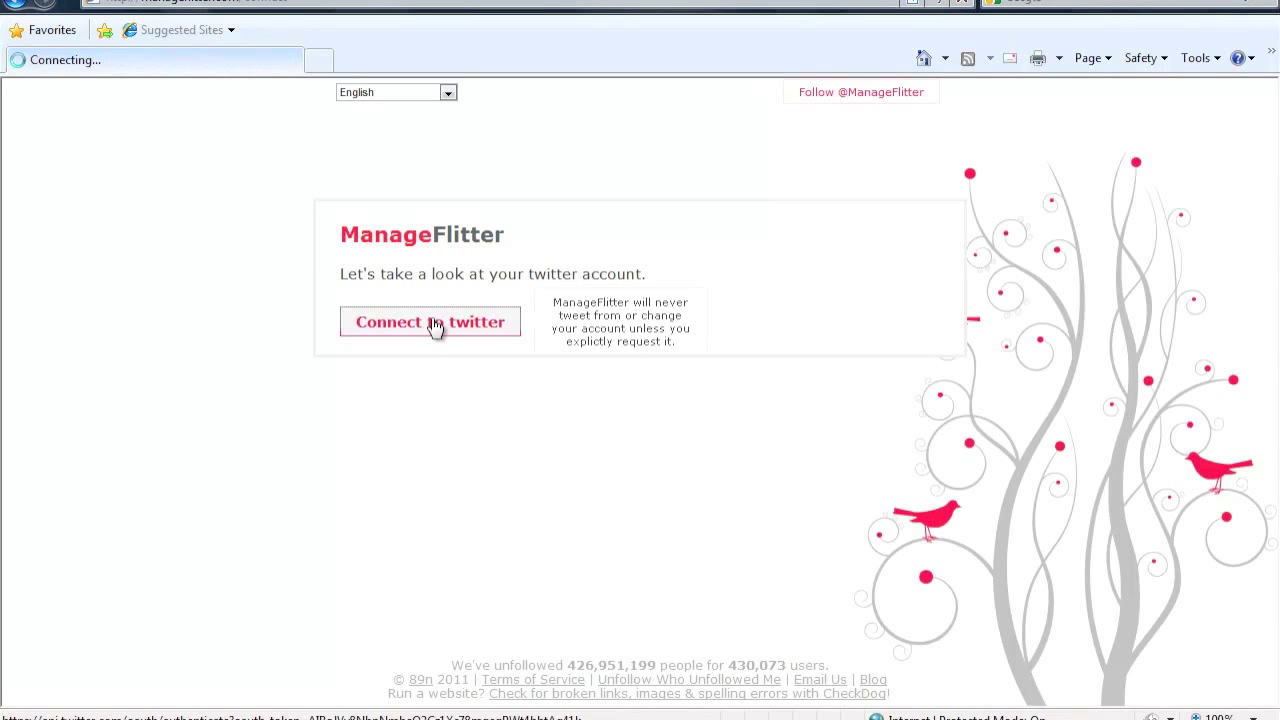
left_click(430, 320)
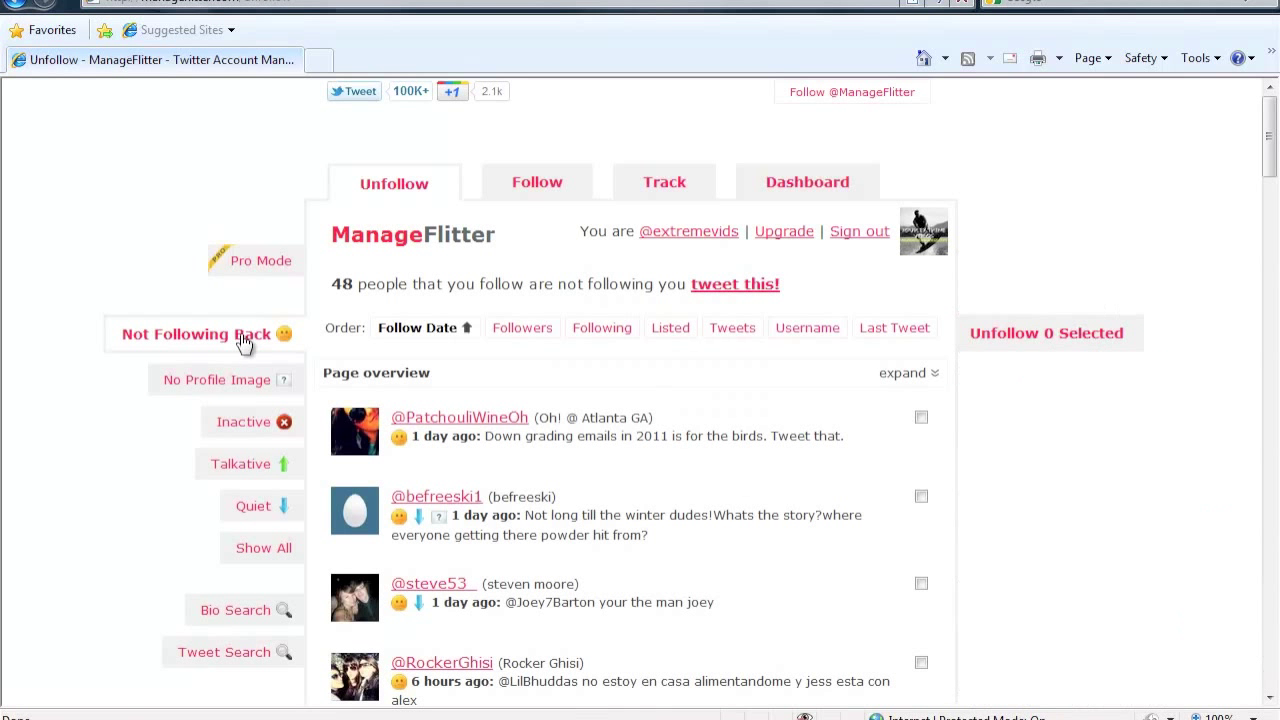
mouse_move(220, 390)
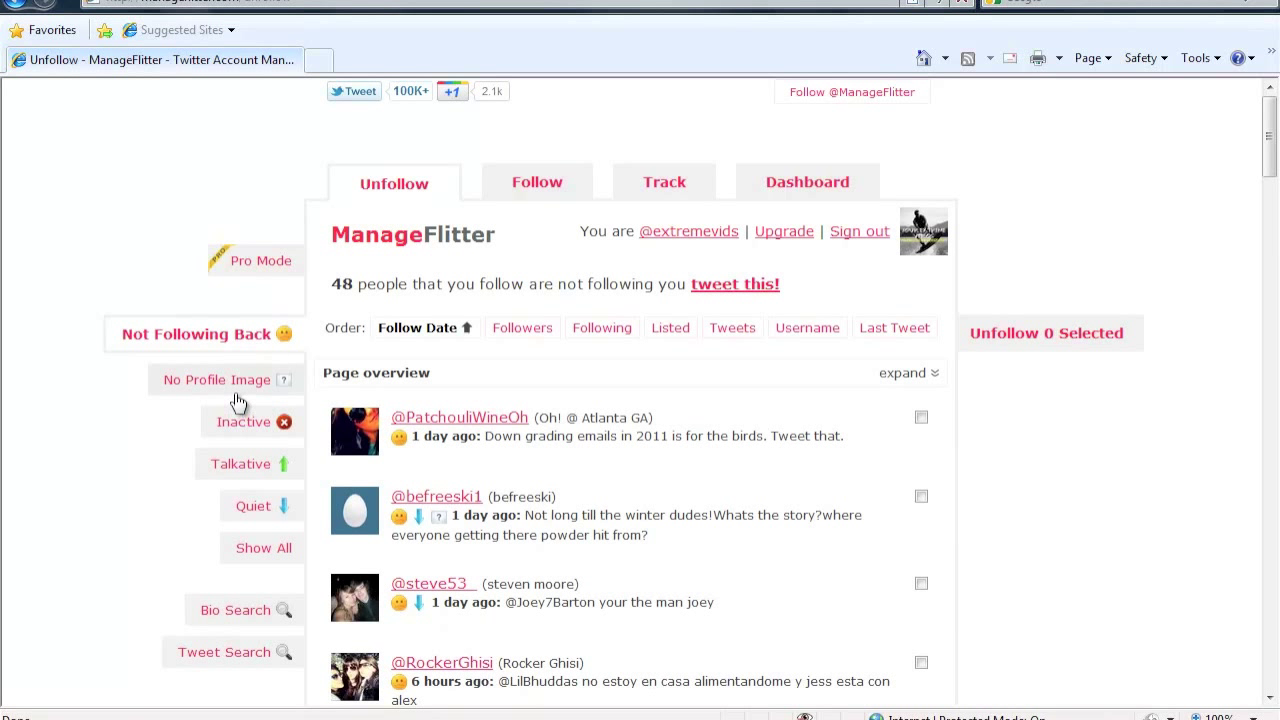
mouse_move(238, 384)
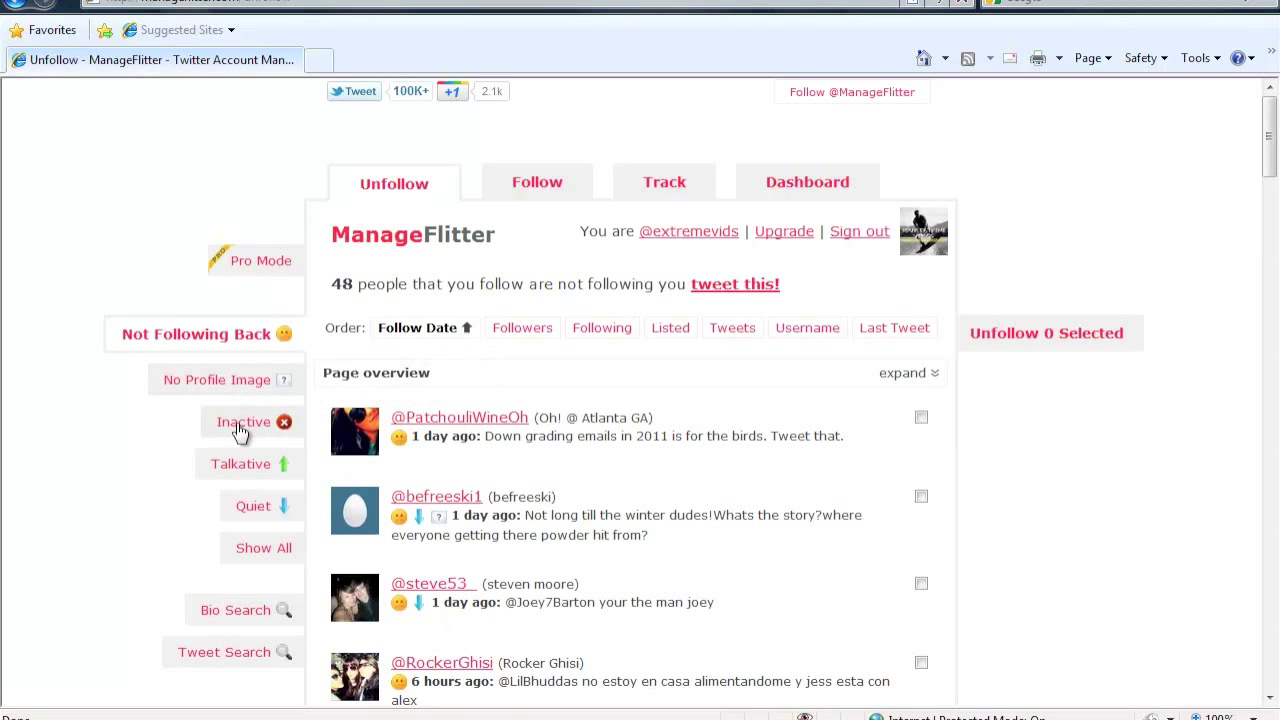
left_click(242, 420)
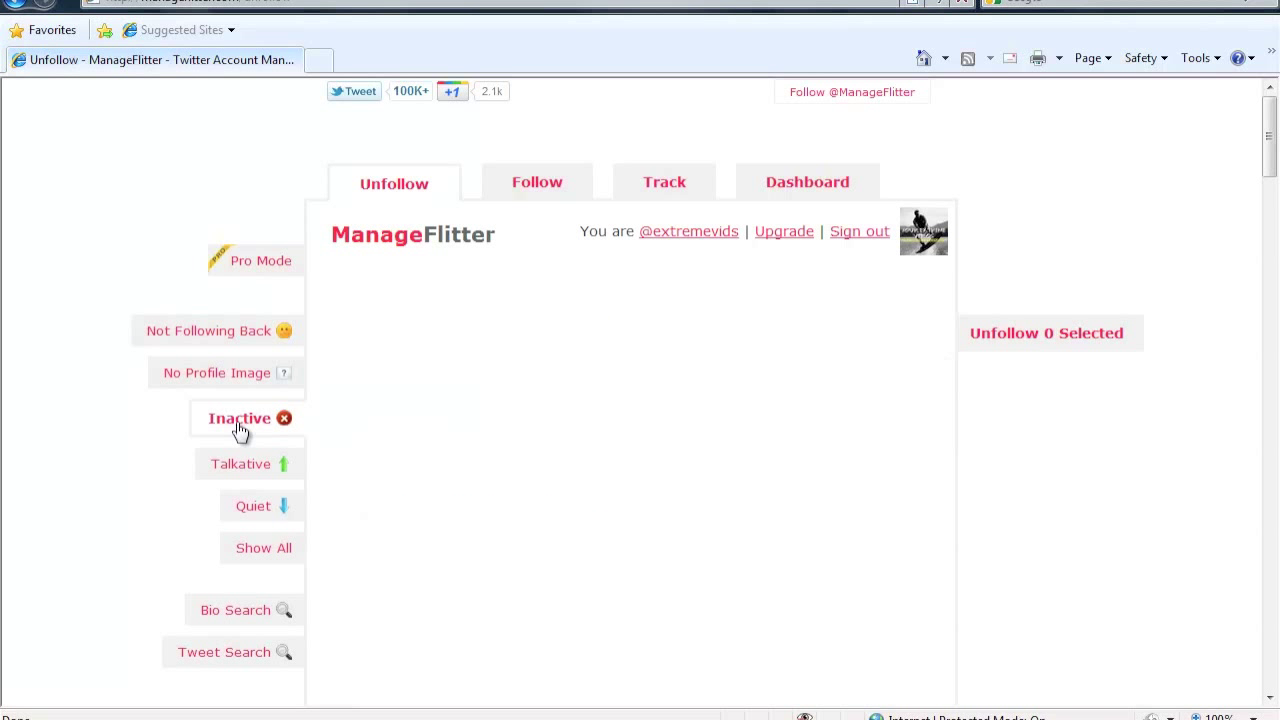
left_click(240, 418)
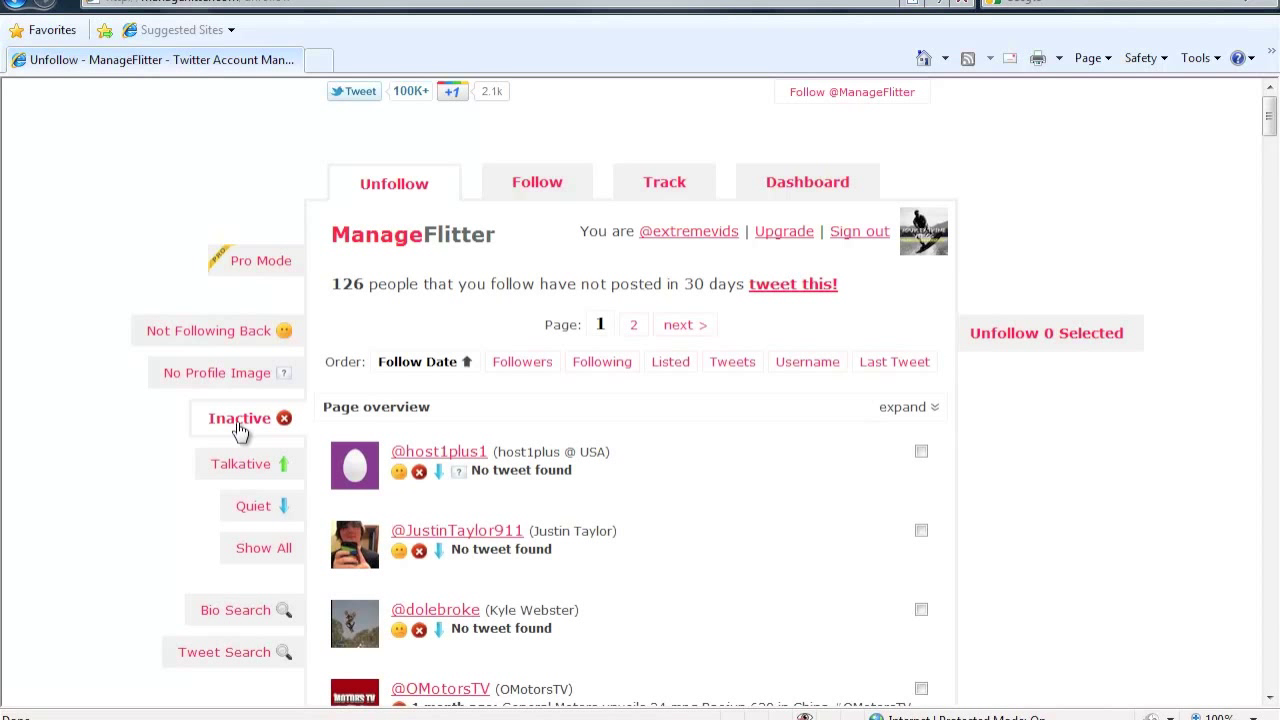
mouse_move(236, 338)
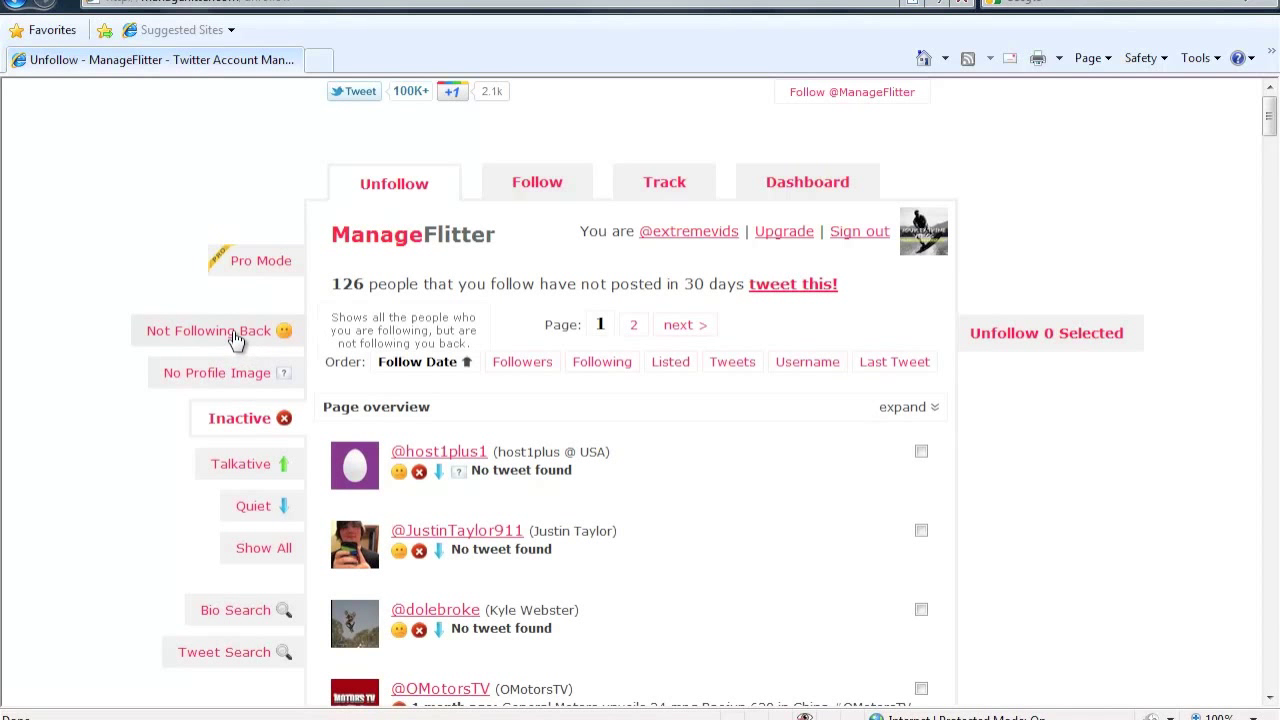
left_click(208, 332)
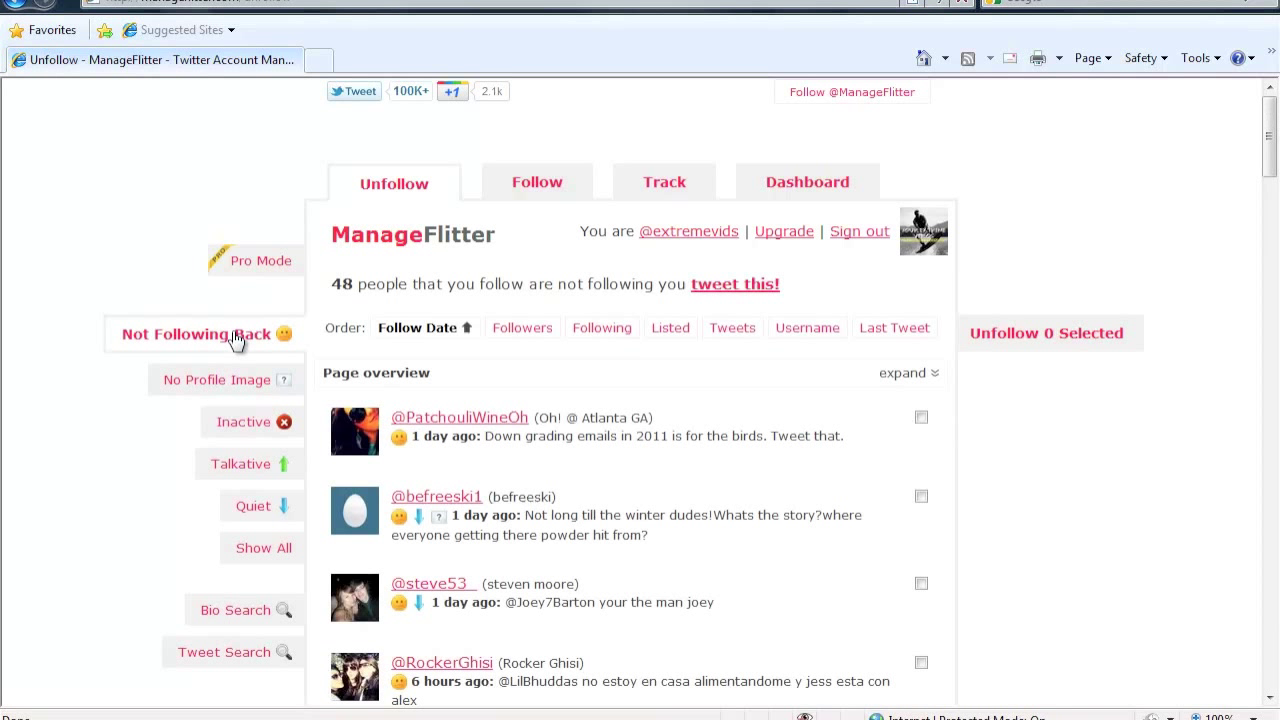
mouse_move(366, 310)
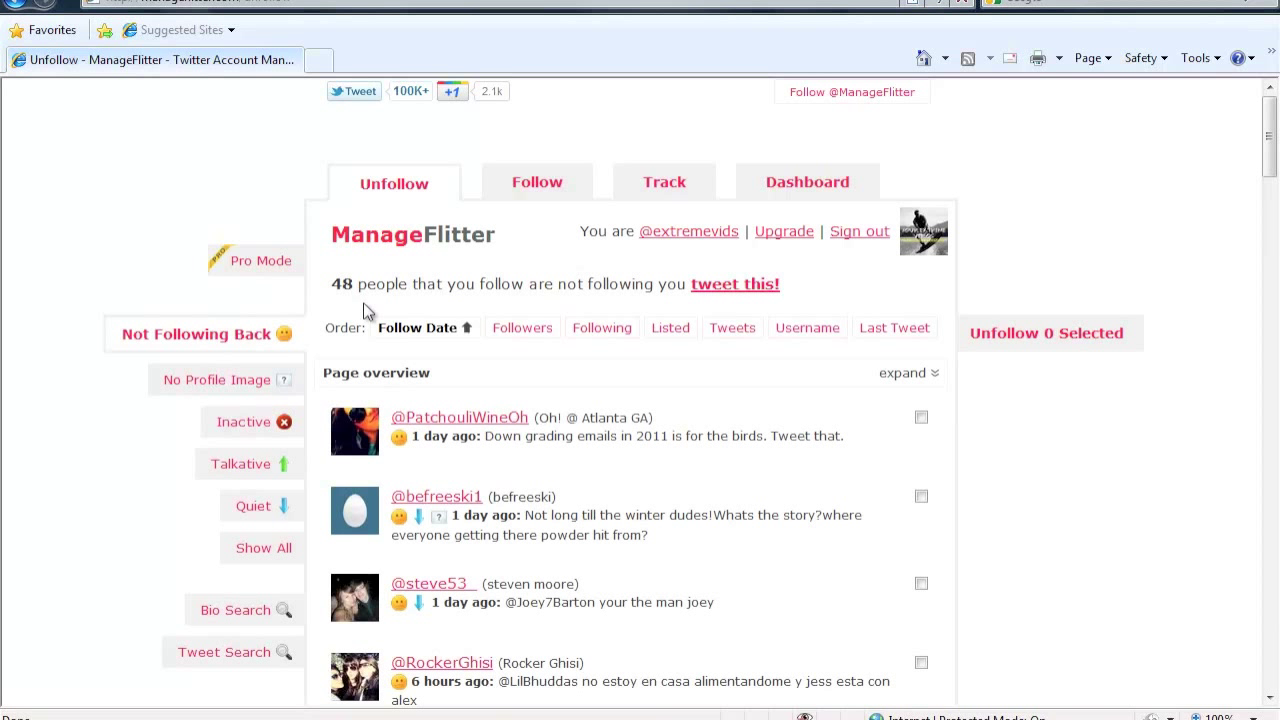
mouse_move(920, 422)
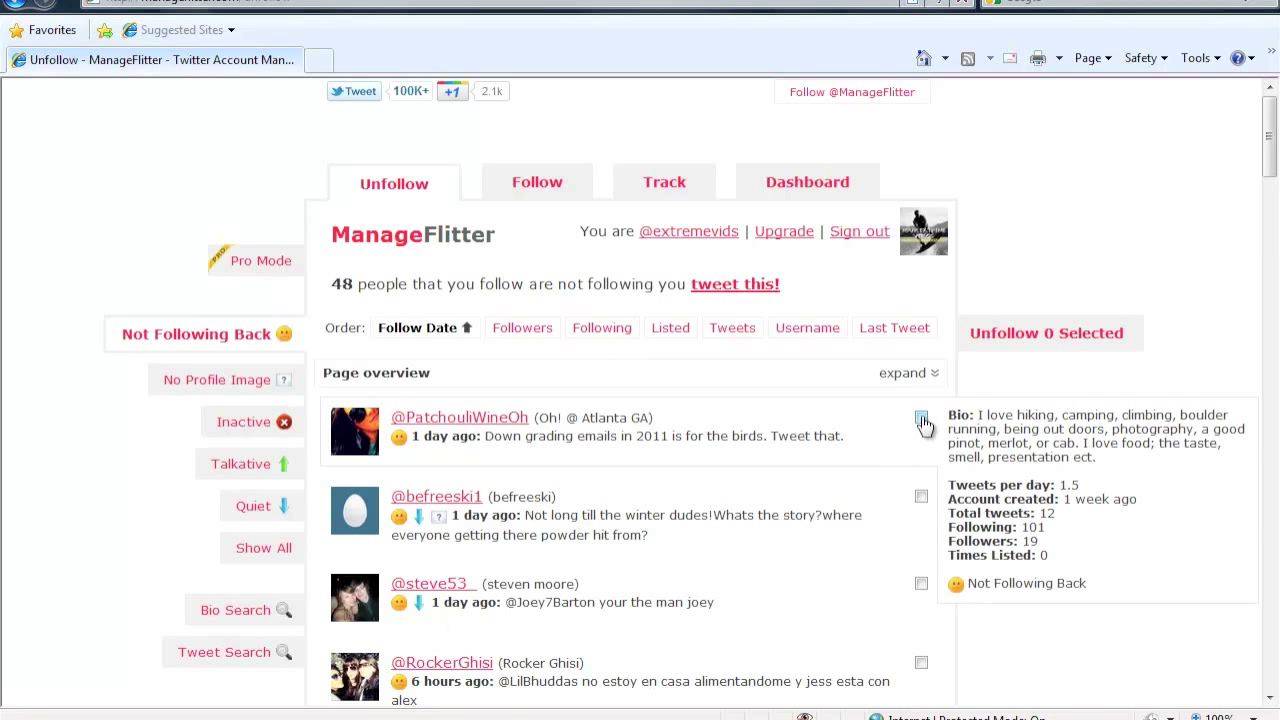
left_click(920, 416)
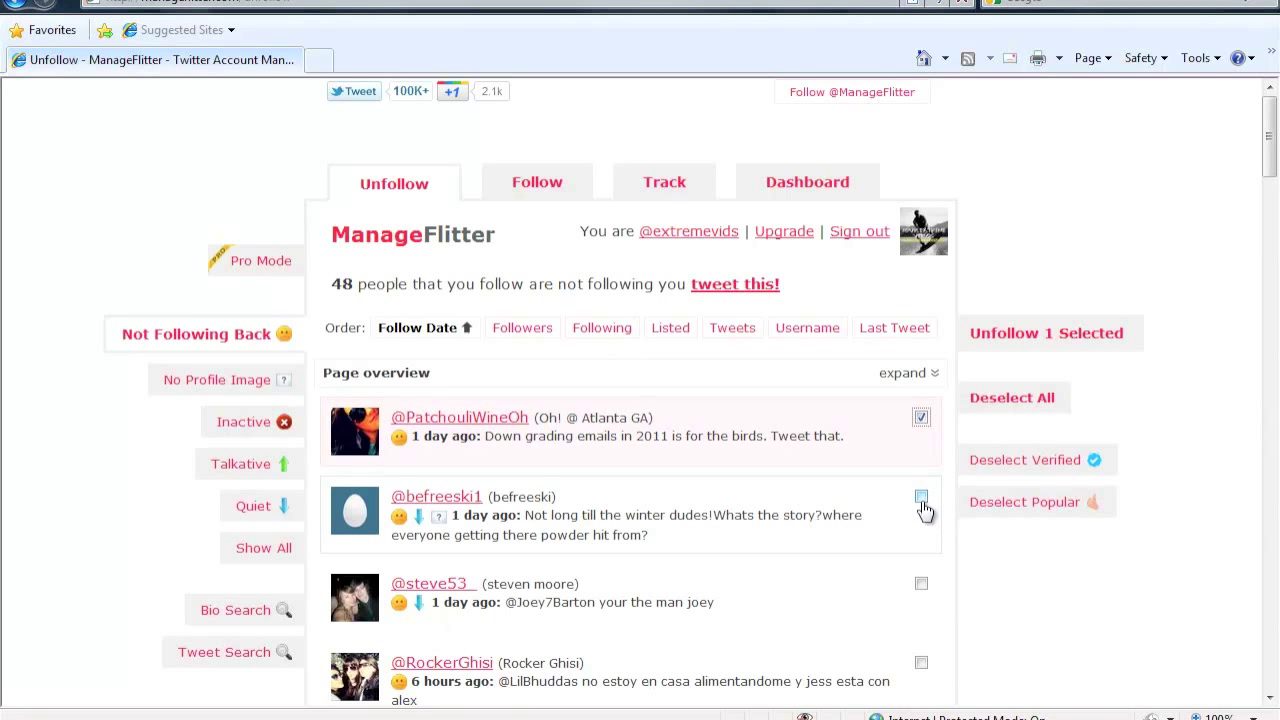
left_click(920, 584)
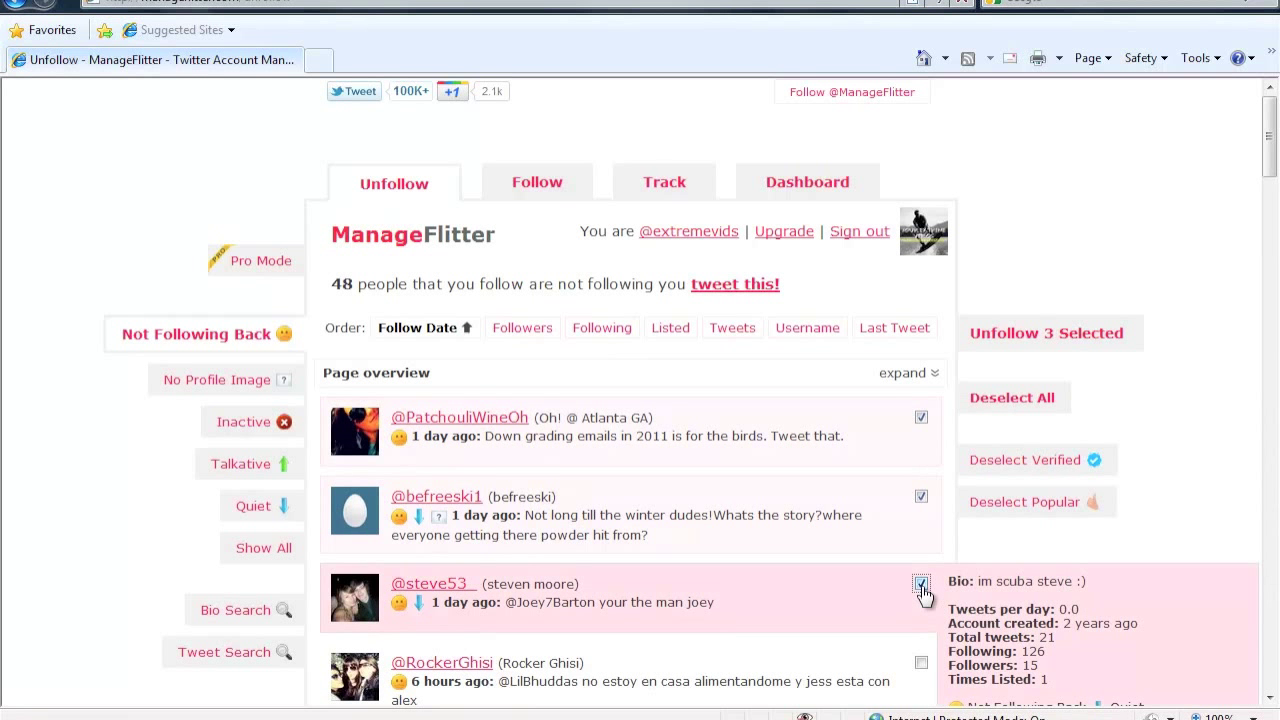
left_click(920, 582)
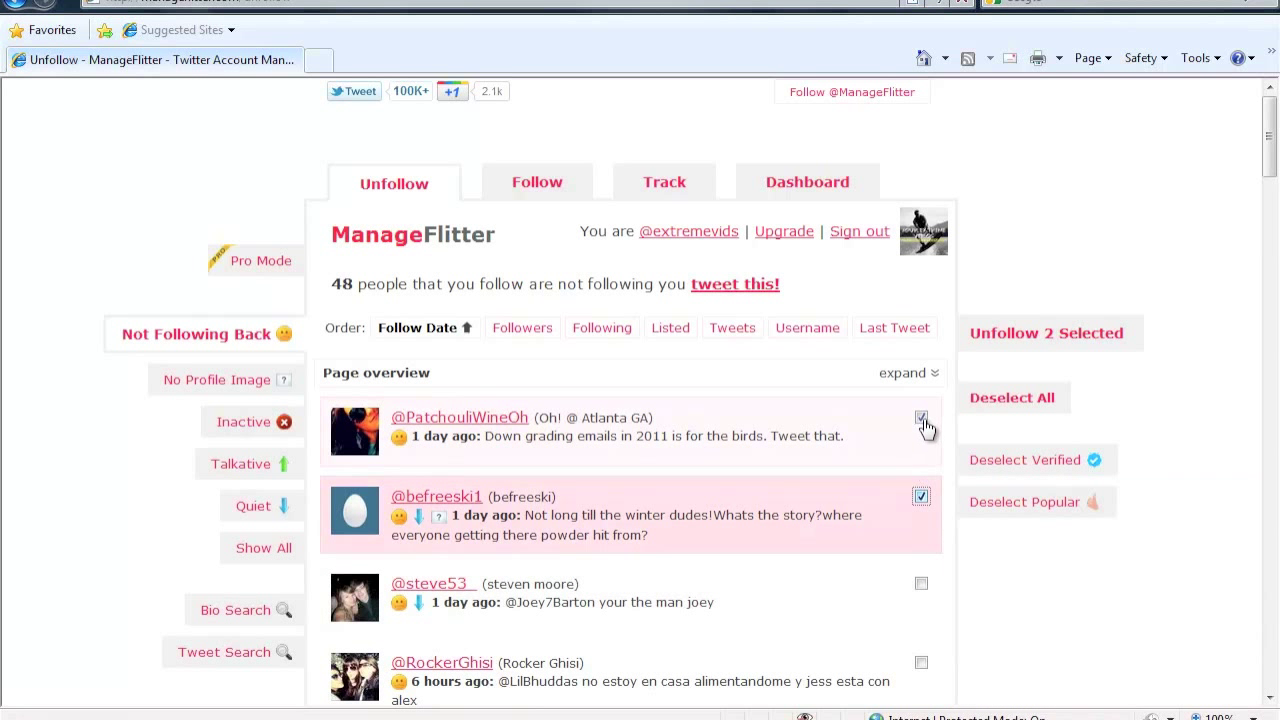
left_click(920, 418)
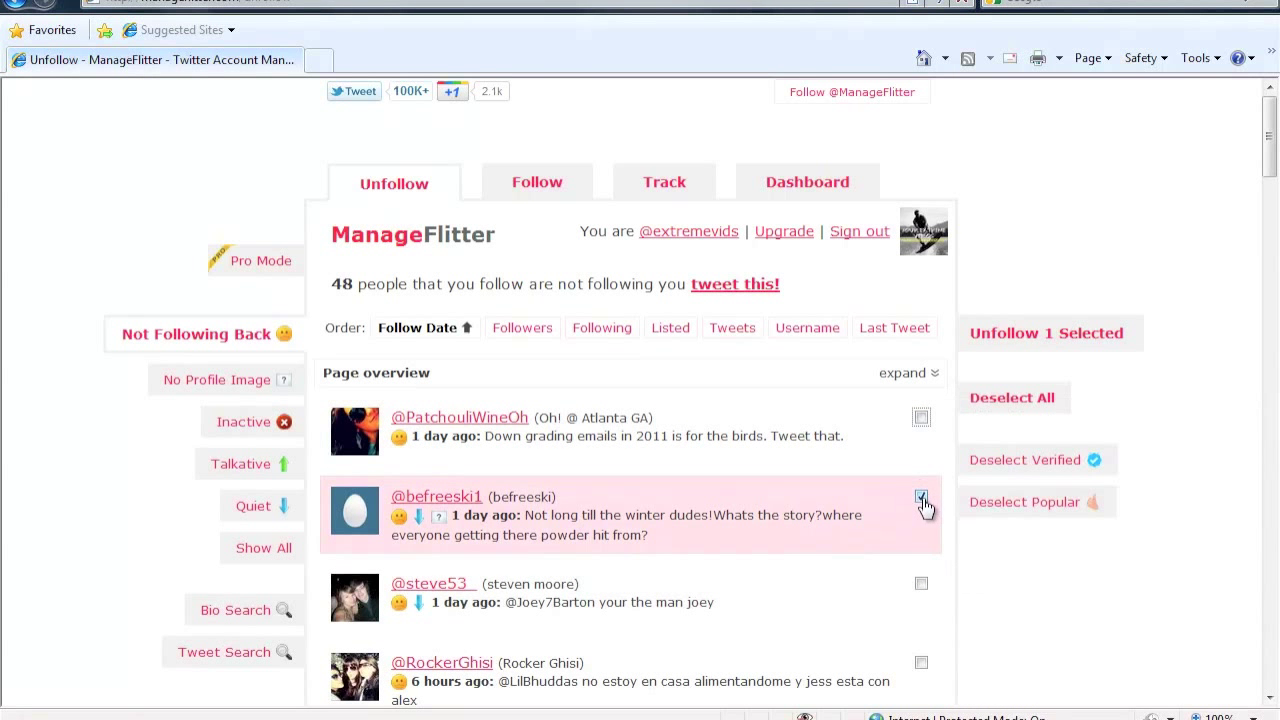
left_click(920, 496)
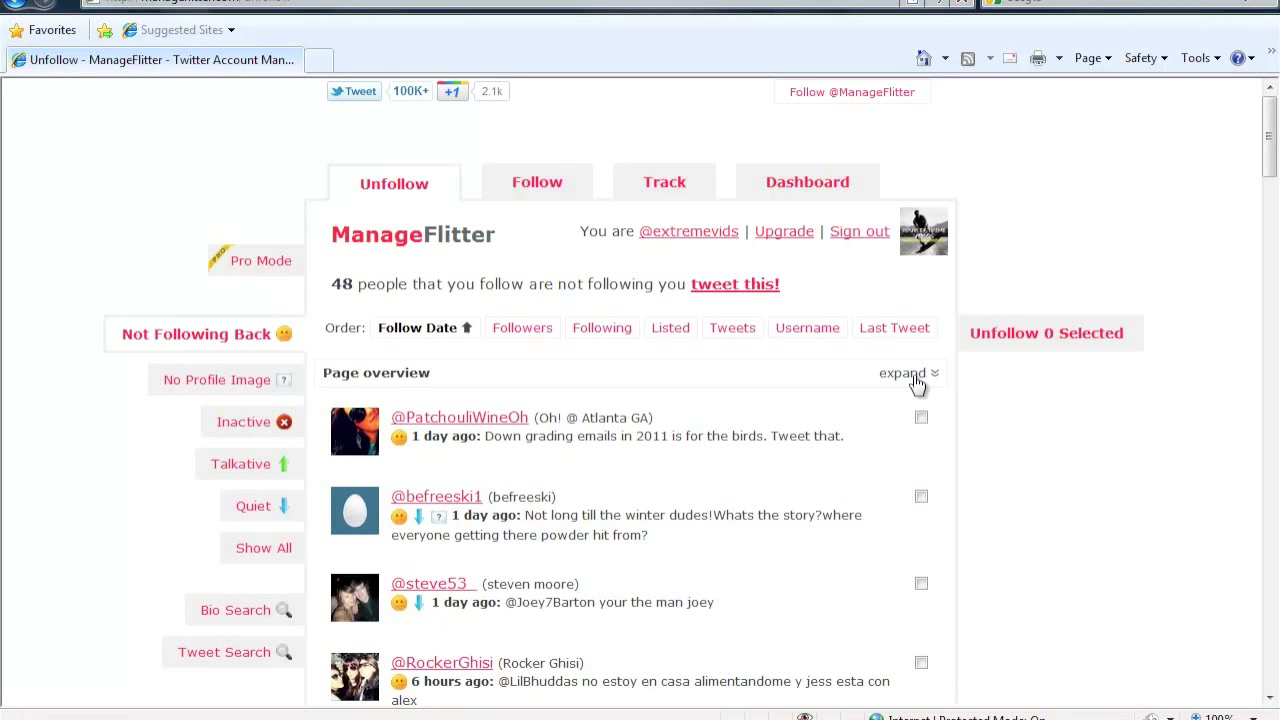
Expand the page overview and select all 48 accounts not following back
left_click(902, 374)
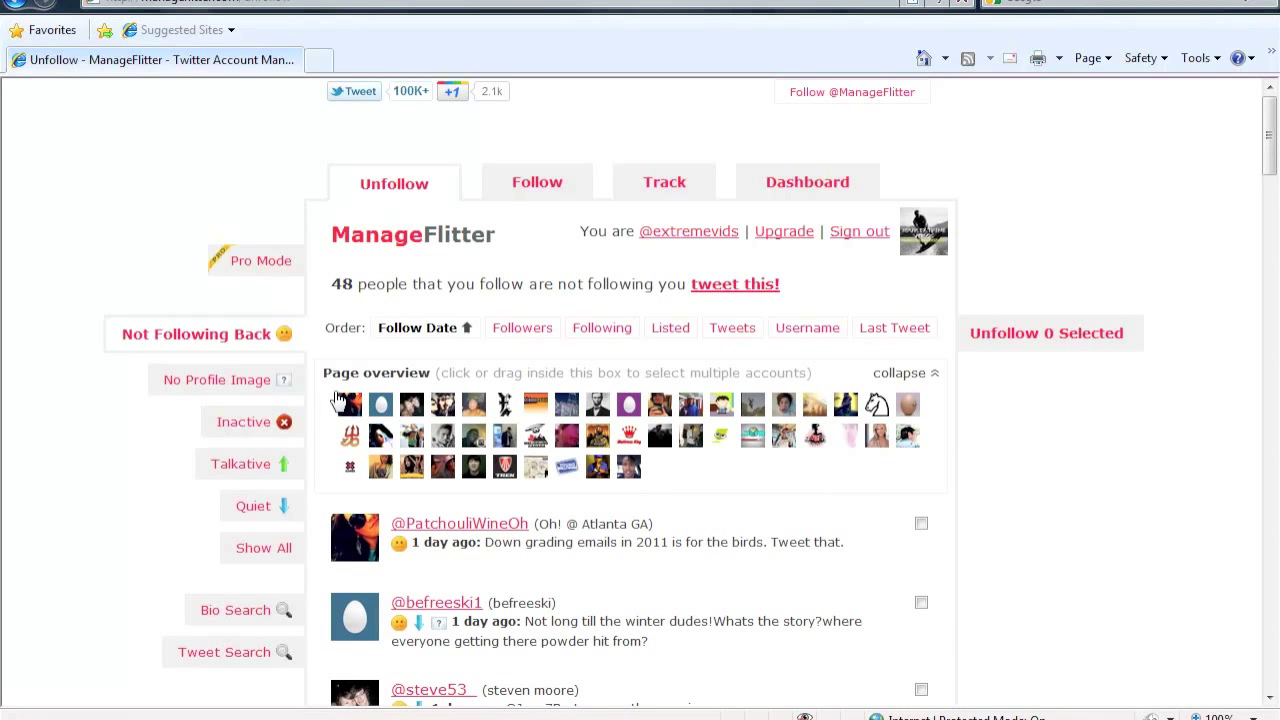
left_click_drag(344, 404, 444, 404)
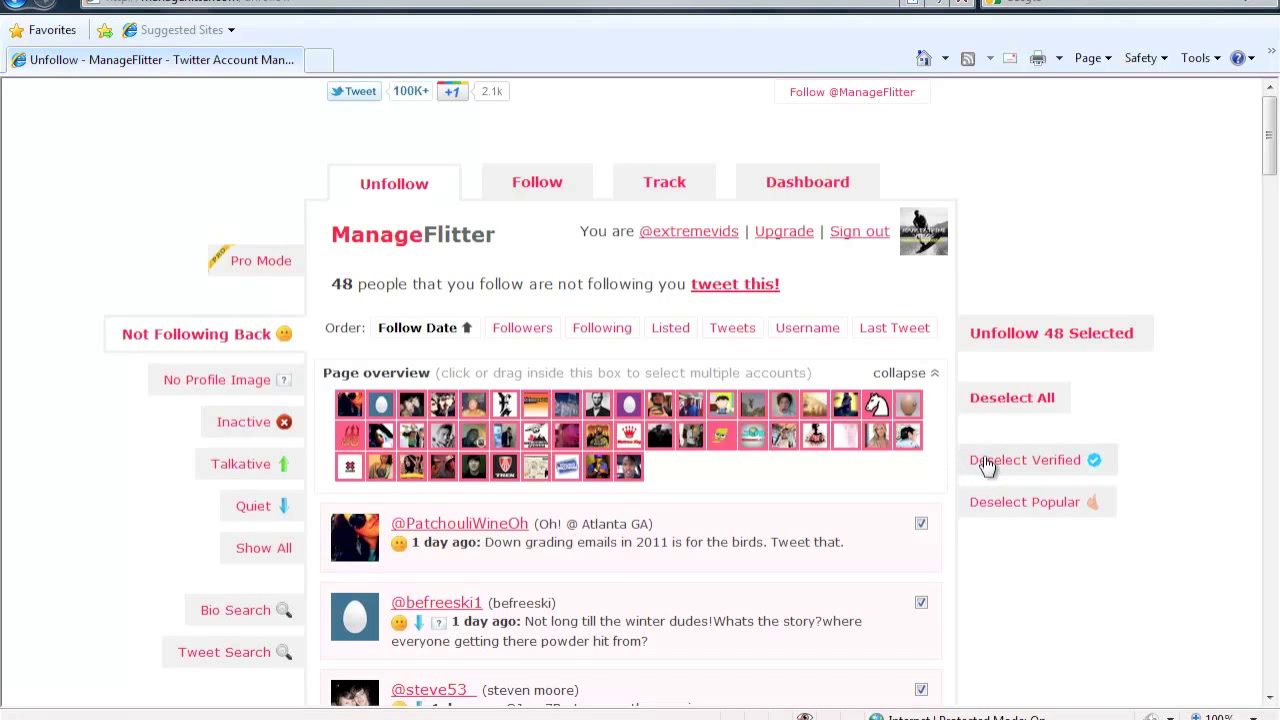
mouse_move(994, 466)
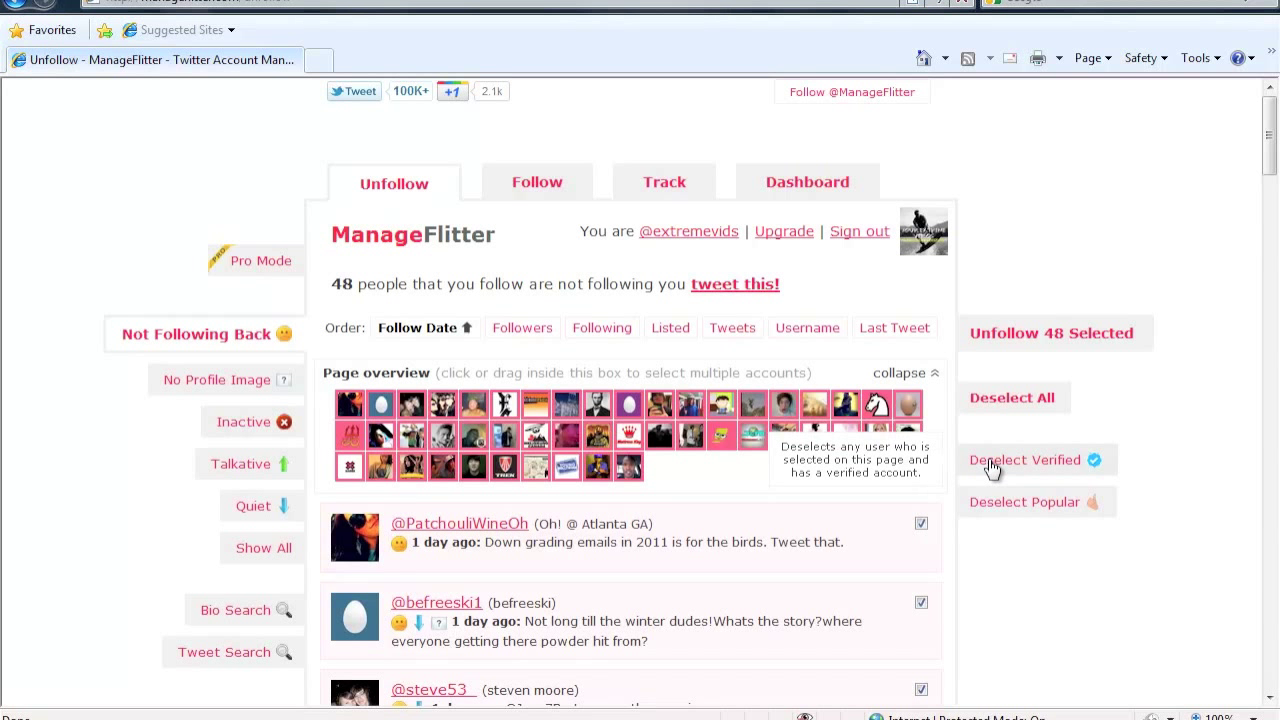
Deselect verified and popular accounts, unfollow the 33 remaining, then show 30-day inactive accounts
left_click(1024, 460)
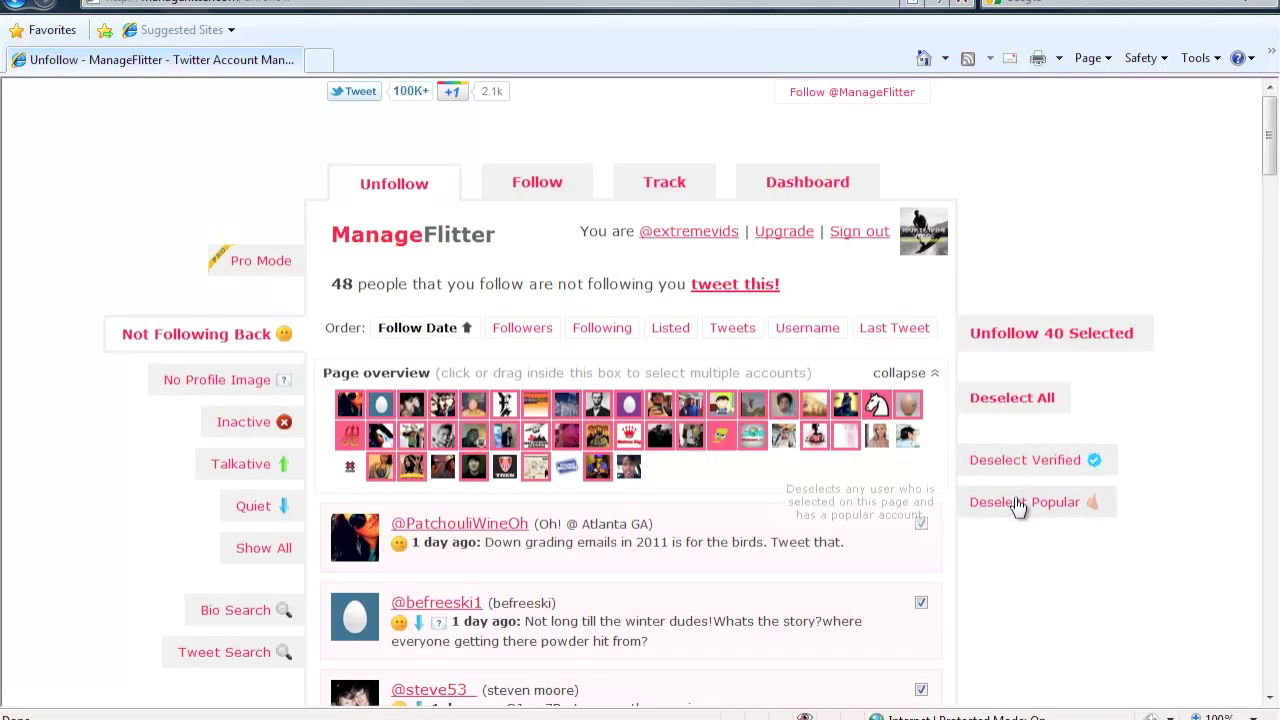
left_click(1026, 502)
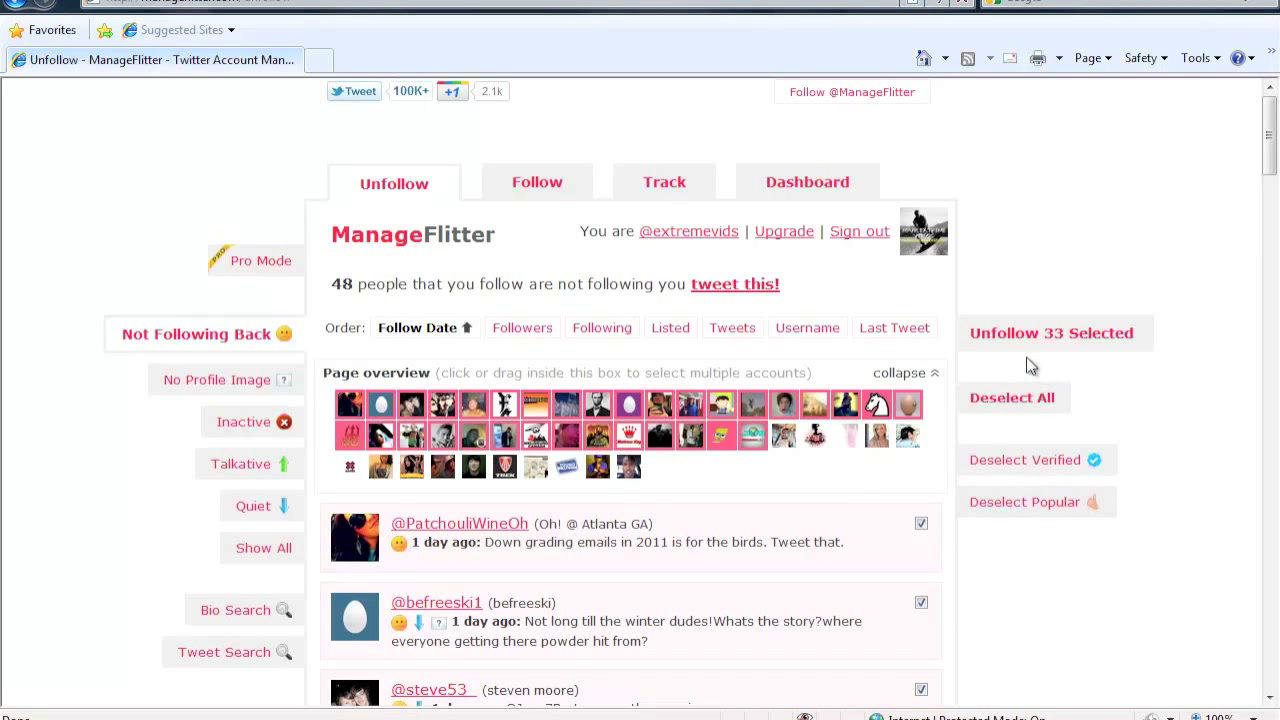
mouse_move(1010, 344)
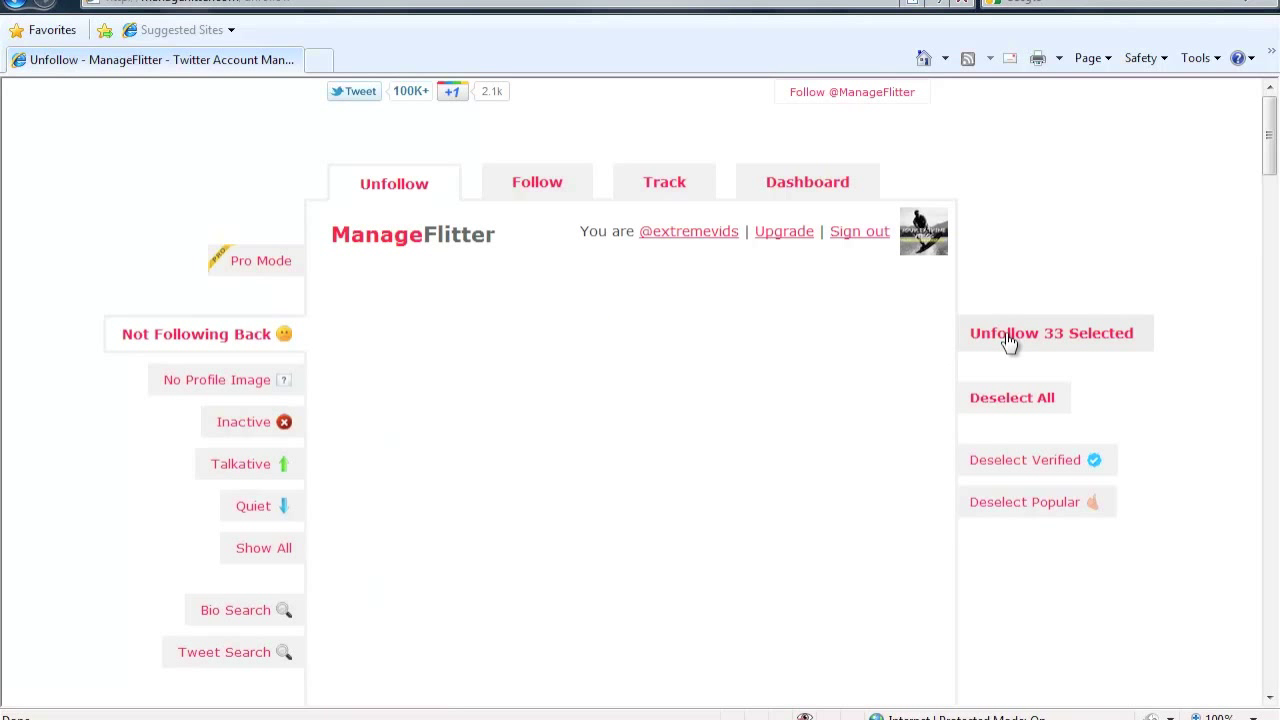
left_click(1052, 332)
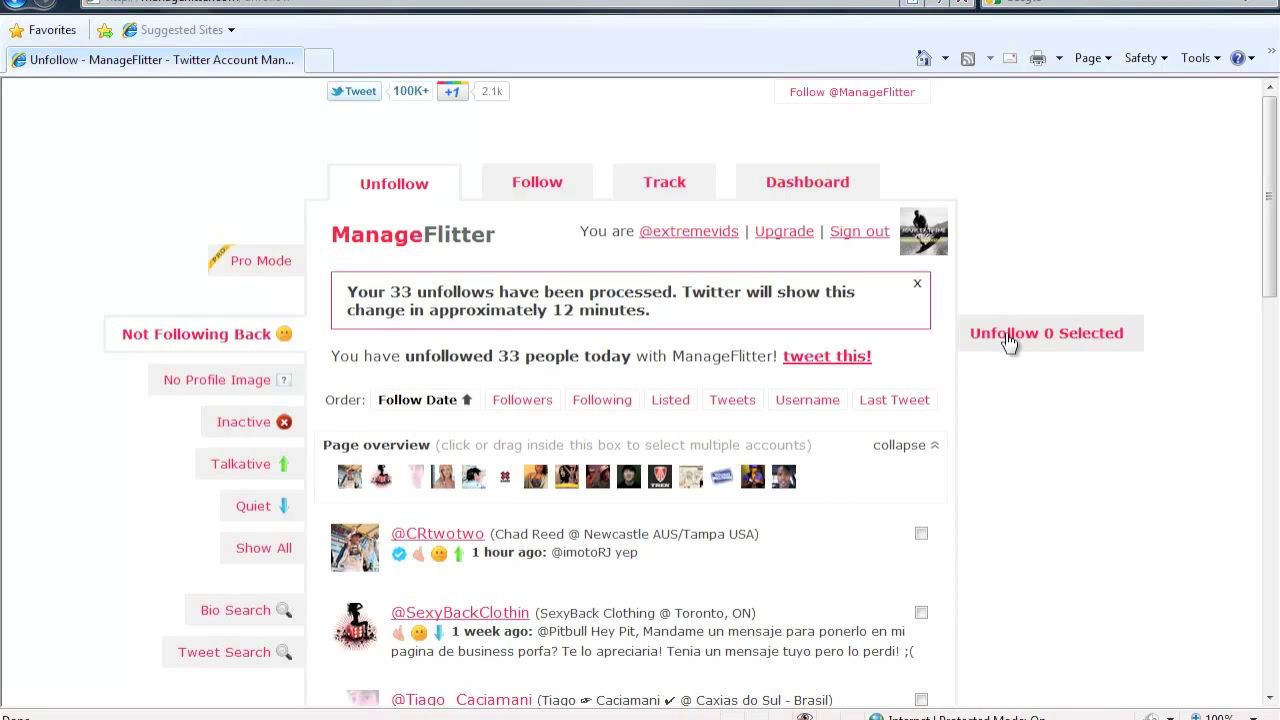
mouse_move(248, 428)
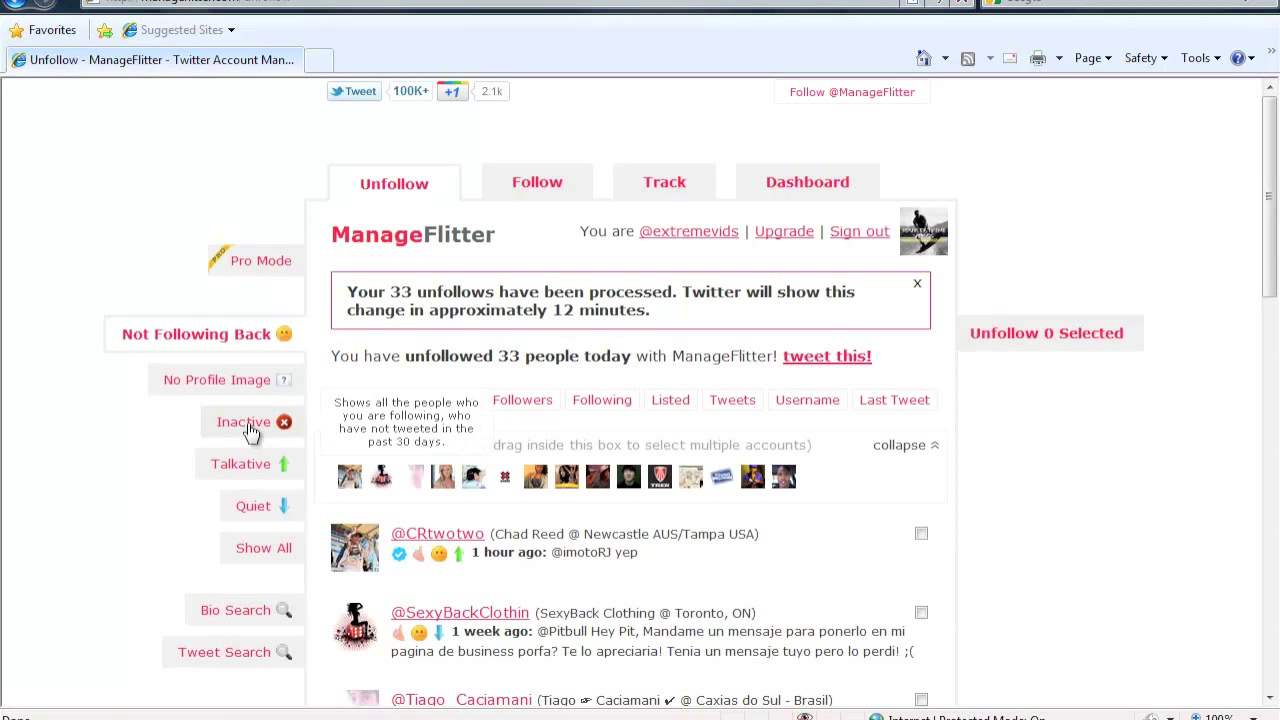
left_click(244, 422)
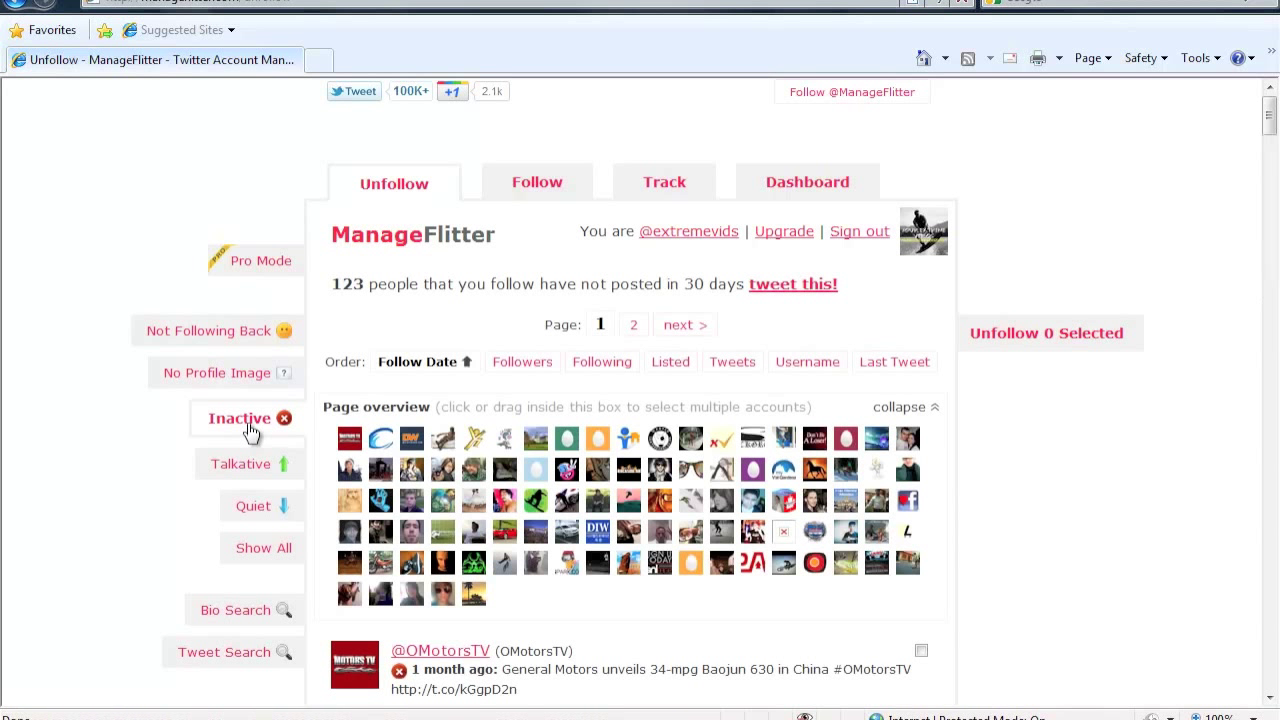